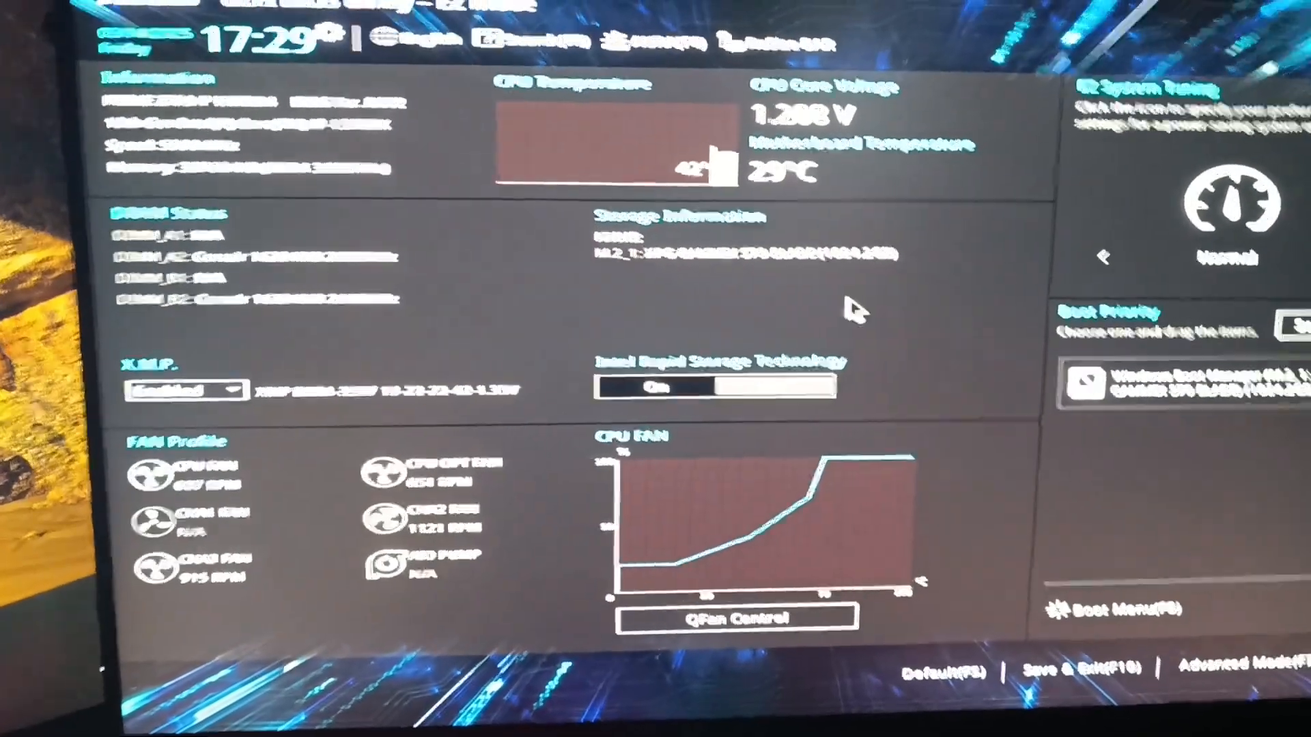
- Switch the BIOS from EZ Mode to Advanced Mode
{"action": "left_click", "coordinate": [1229, 671]}
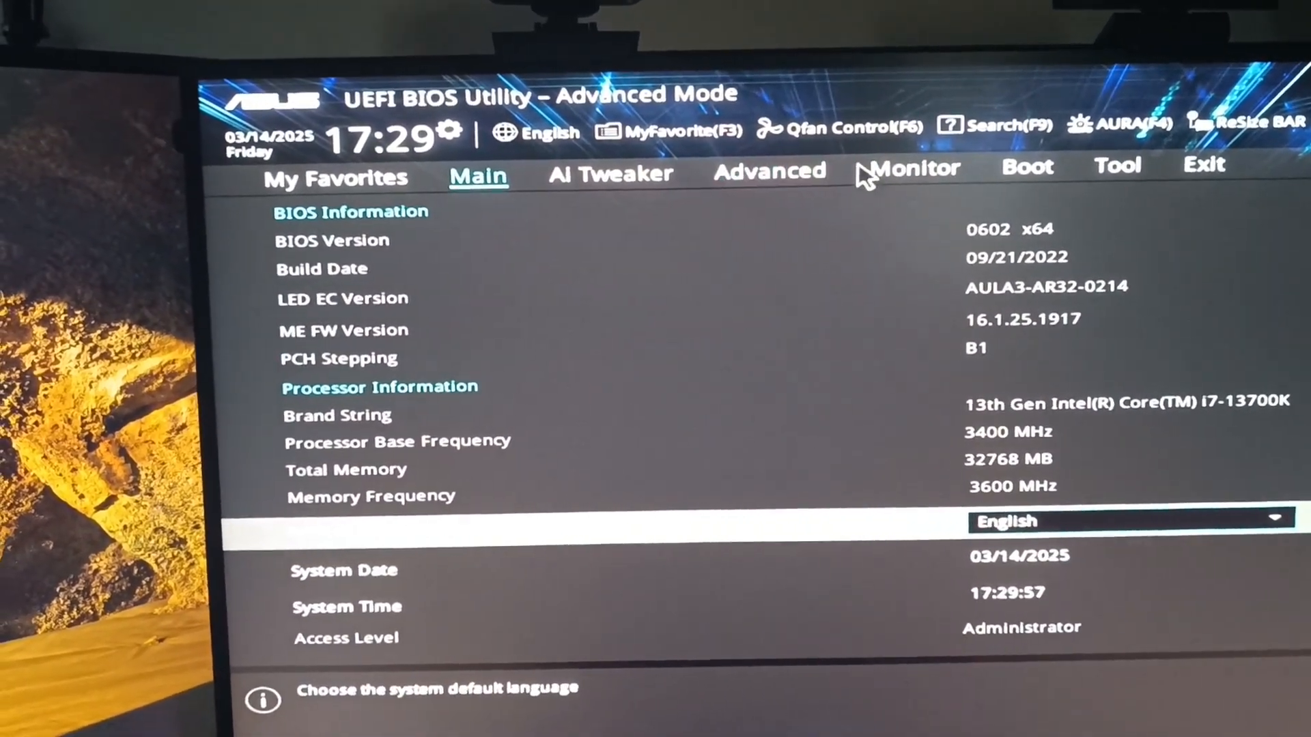
- Go to the Advanced tab and open PCH-FW Configuration
{"action": "left_click", "coordinate": [769, 171]}
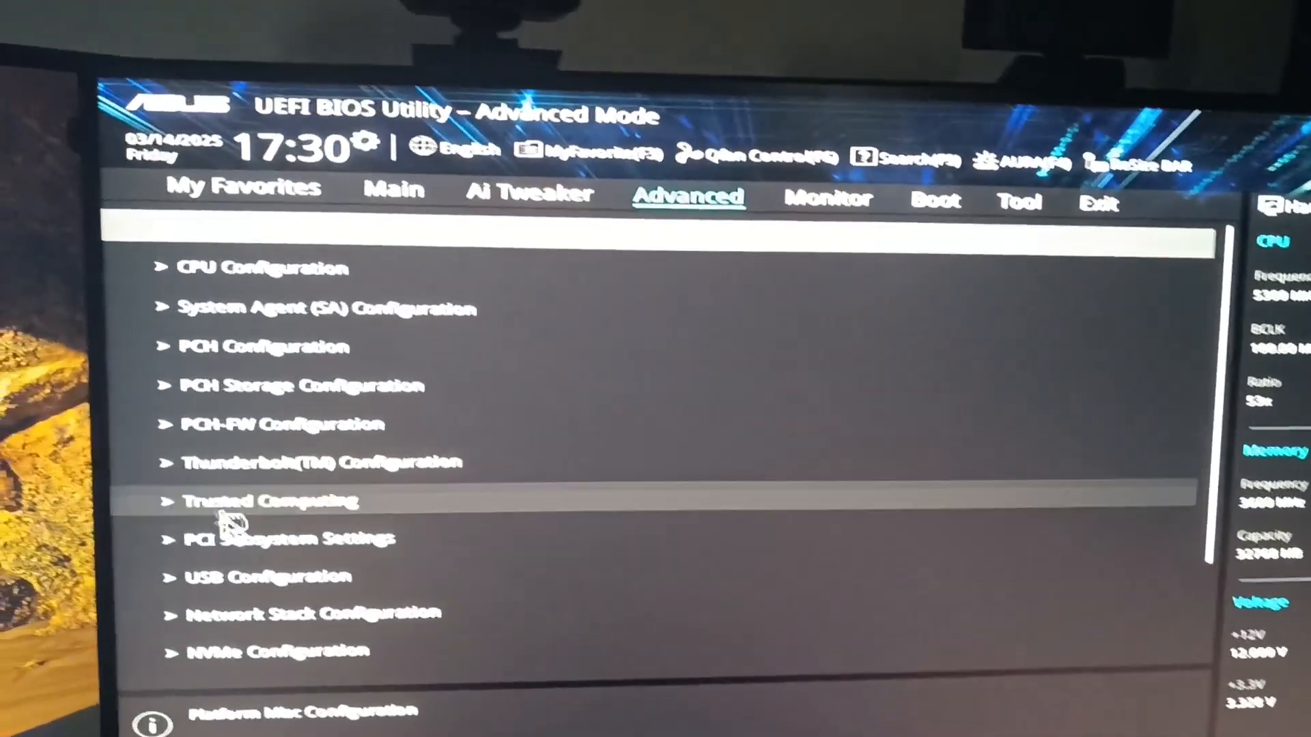
{"action": "left_click", "coordinate": [255, 500]}
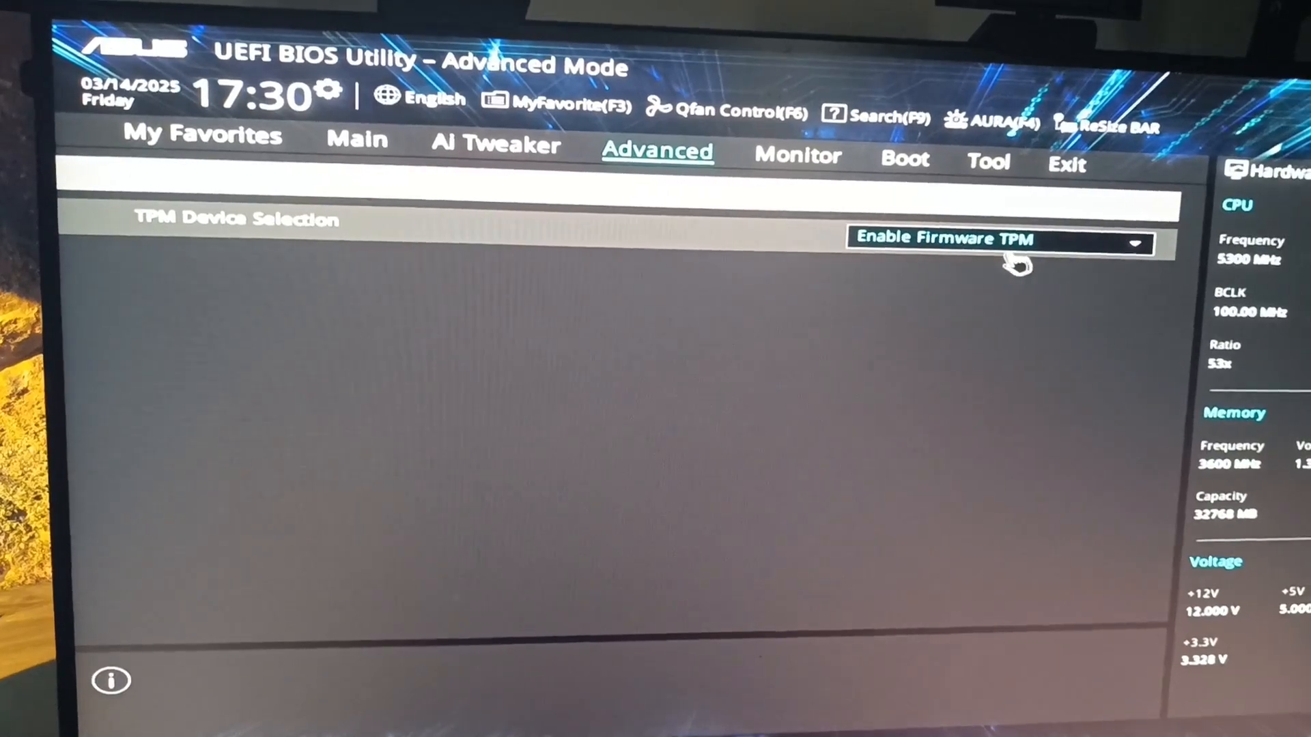
- Set TPM Device Selection to Enable Firmware TPM, then request Save & Exit
{"action": "left_click", "coordinate": [1003, 241]}
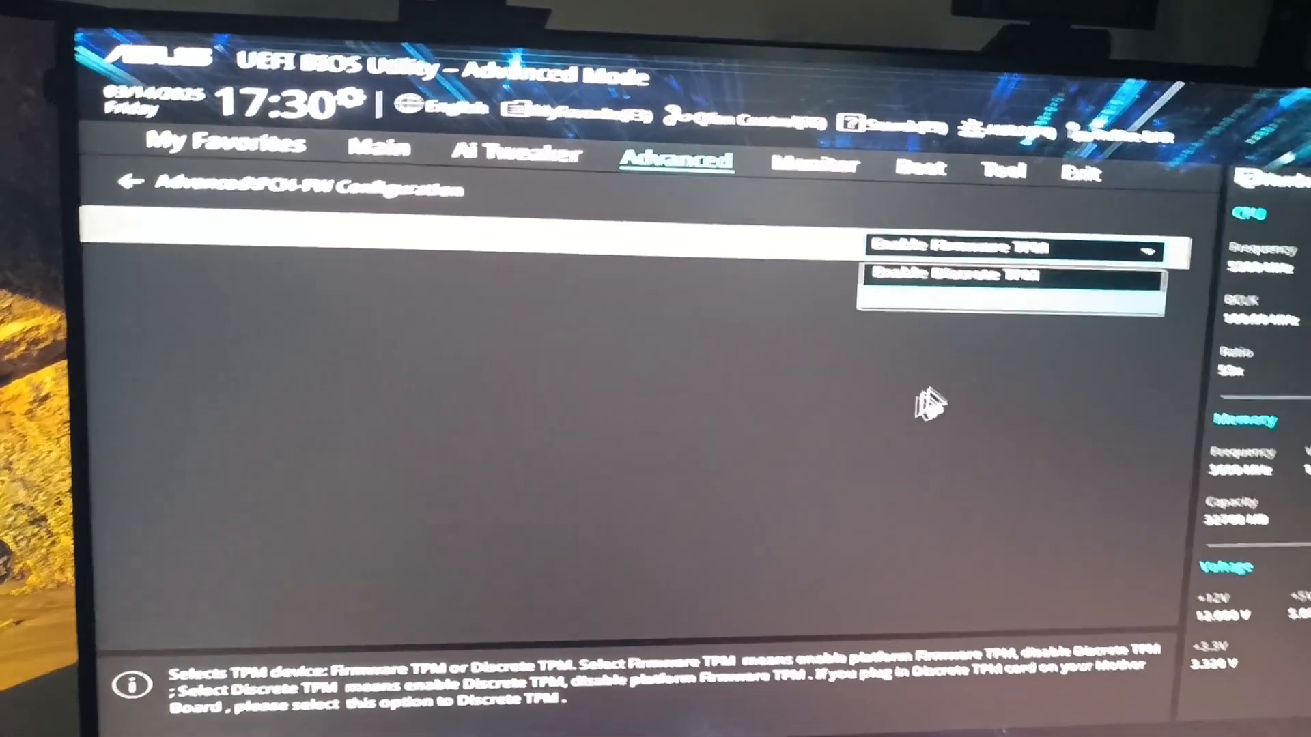
{"action": "left_click", "coordinate": [962, 274]}
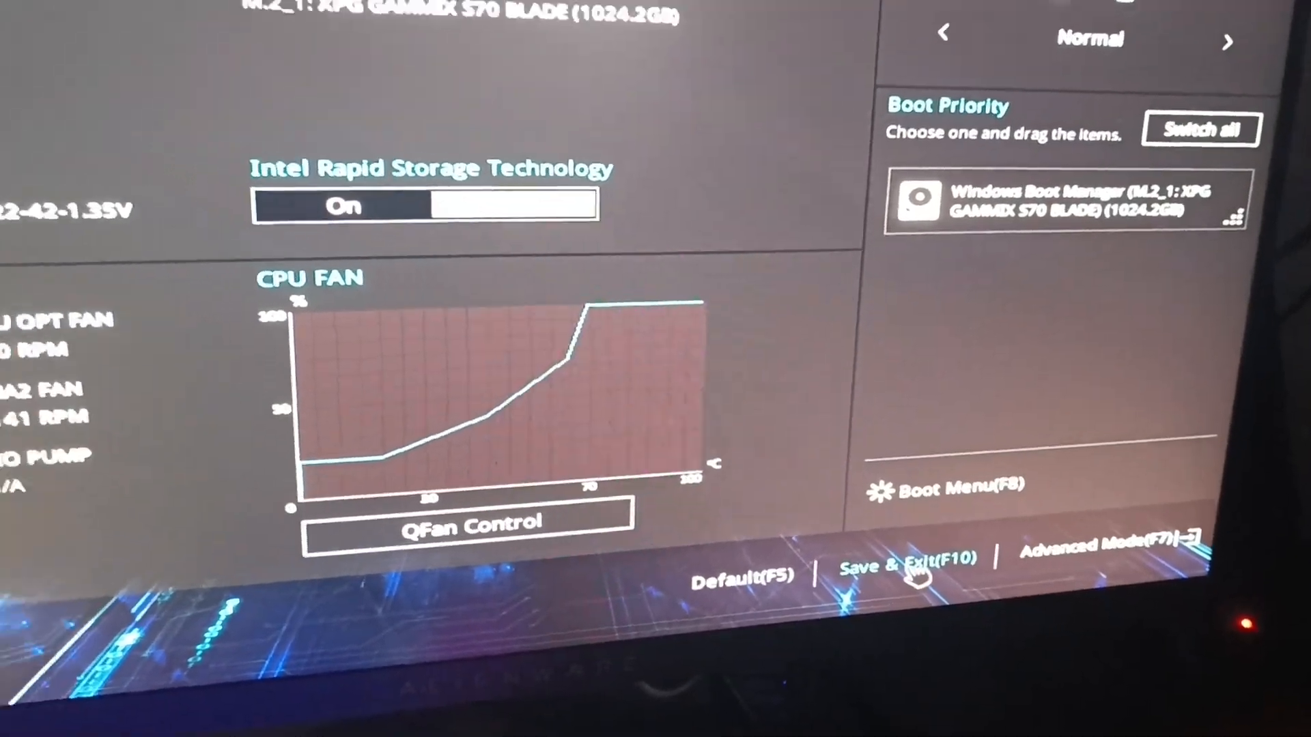
{"action": "left_click", "coordinate": [900, 558]}
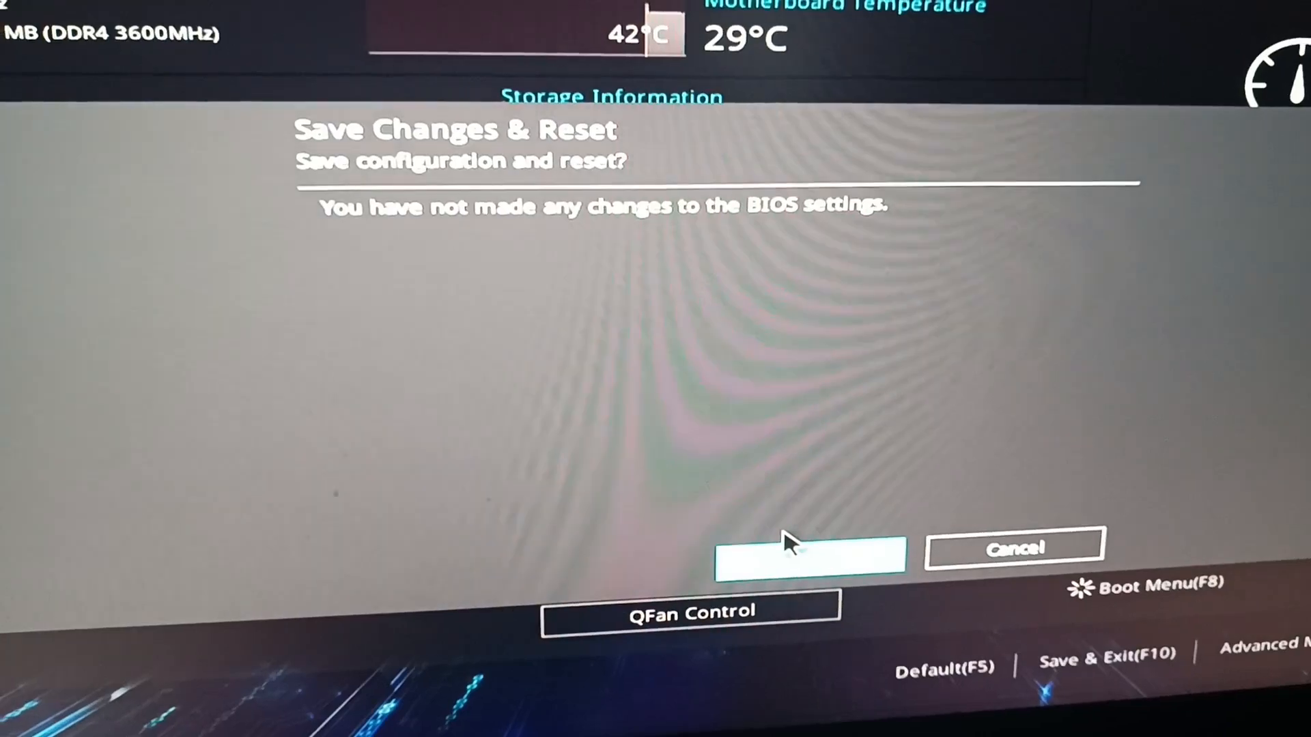